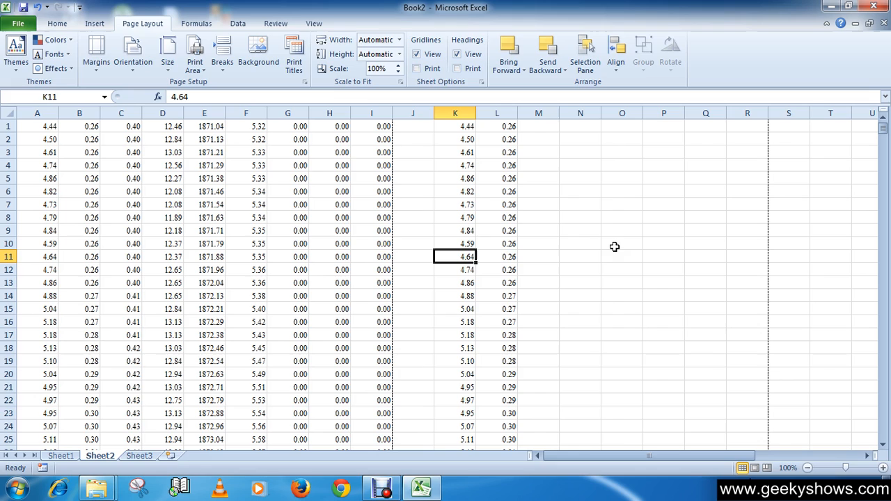
mouse_move(372, 327)
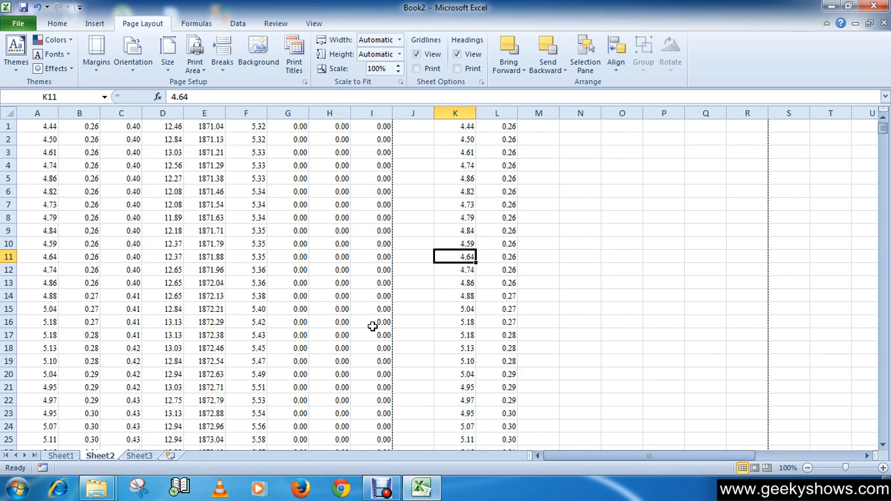
mouse_move(278, 297)
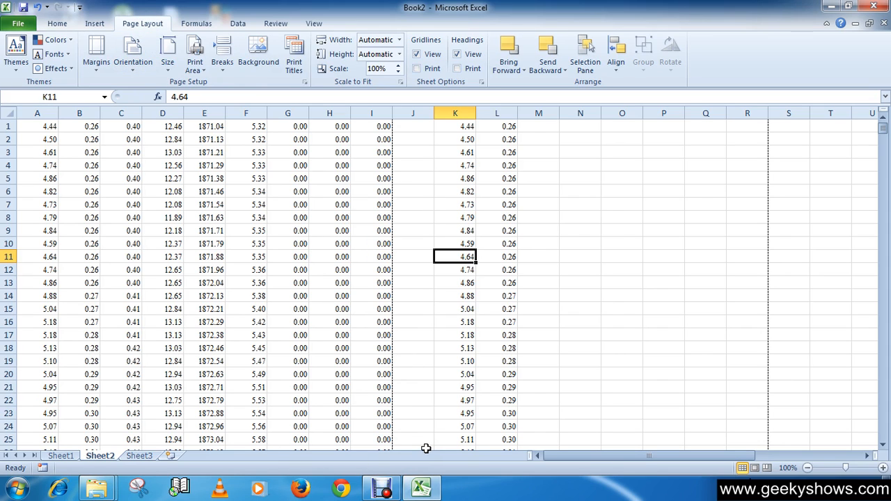
mouse_move(357, 127)
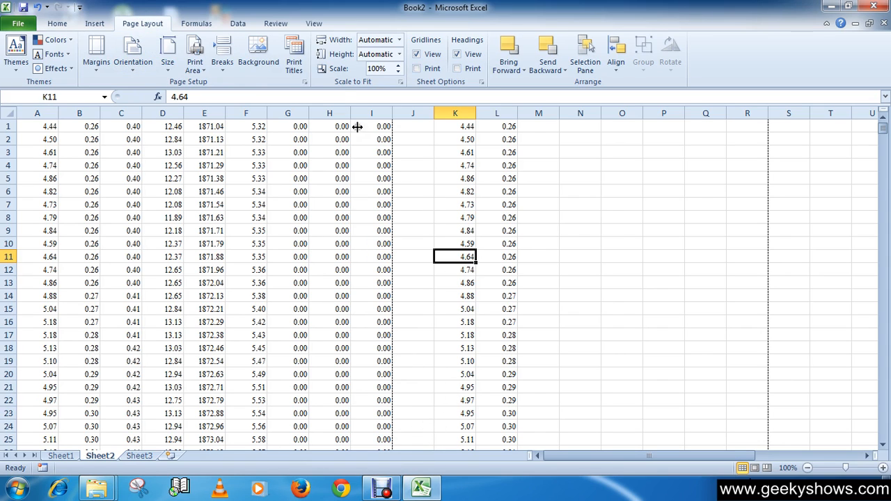
mouse_move(357, 88)
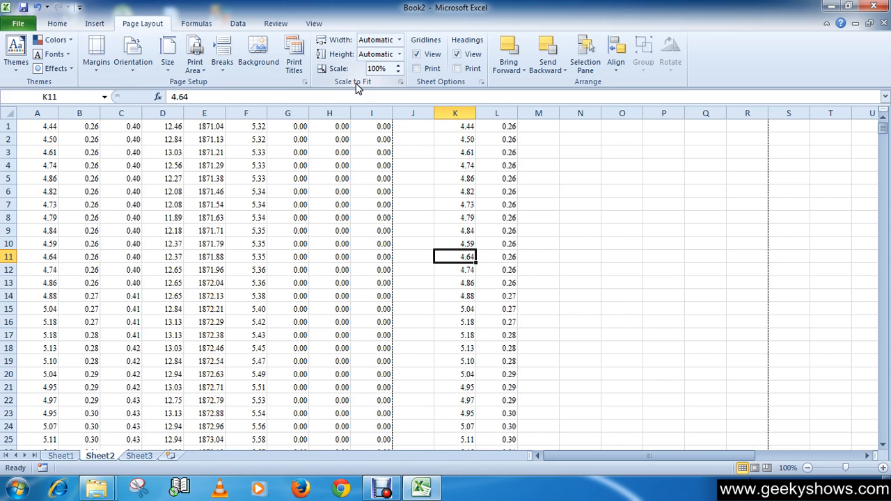
mouse_move(330, 120)
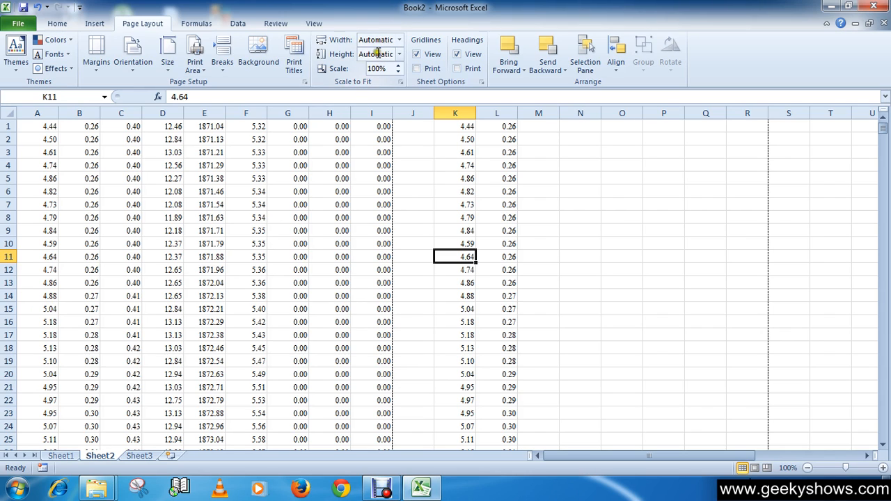
mouse_move(376, 39)
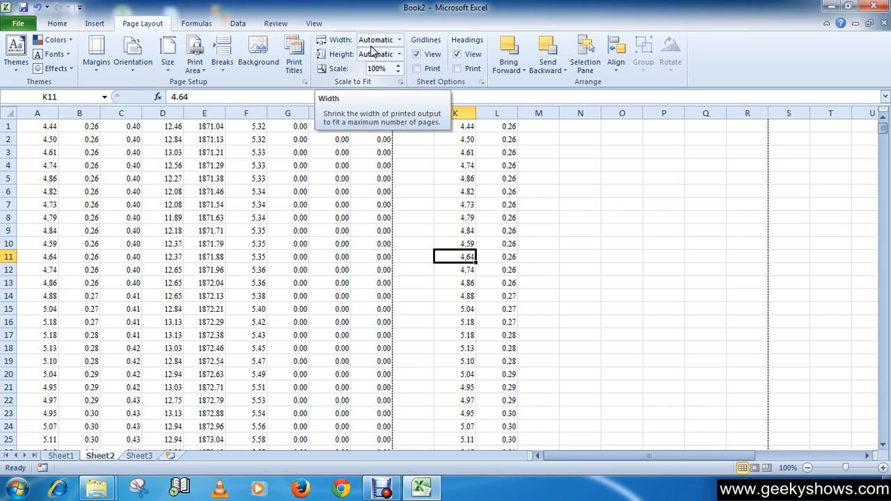
mouse_move(376, 53)
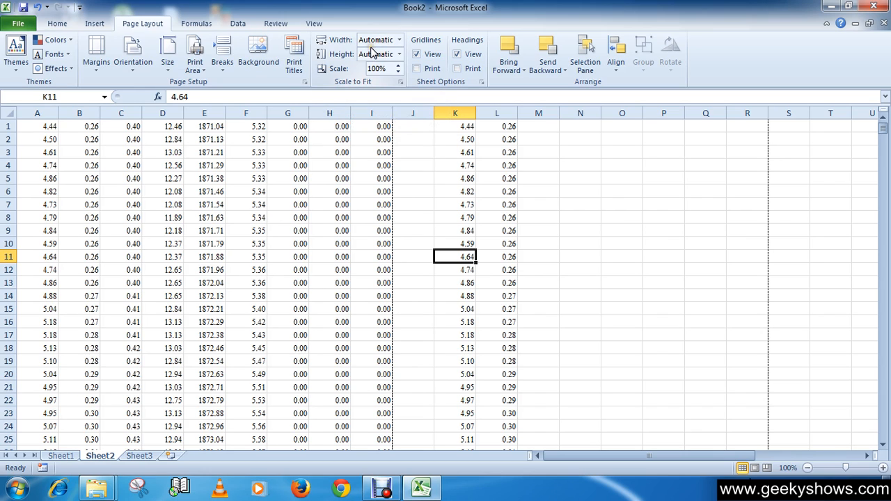
mouse_move(376, 68)
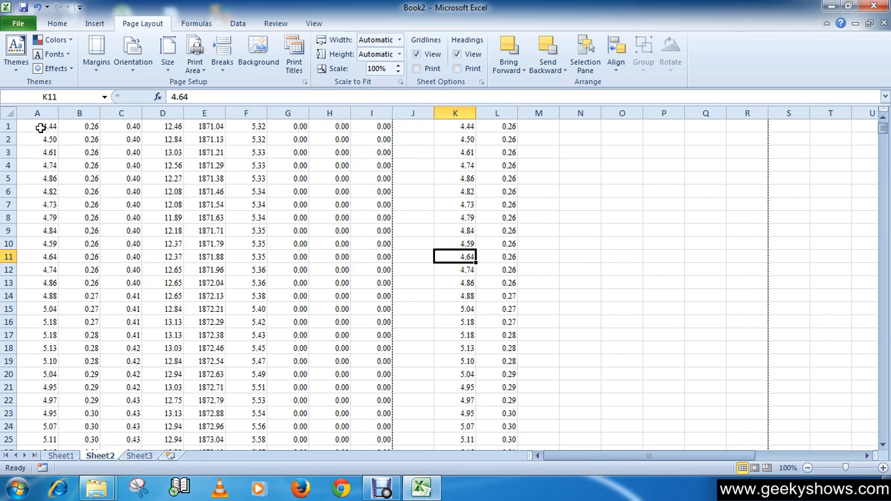
Step: Select the A–I data block, extend it to row 47, then reselect rows 1–25
drag(37, 126, 360, 401)
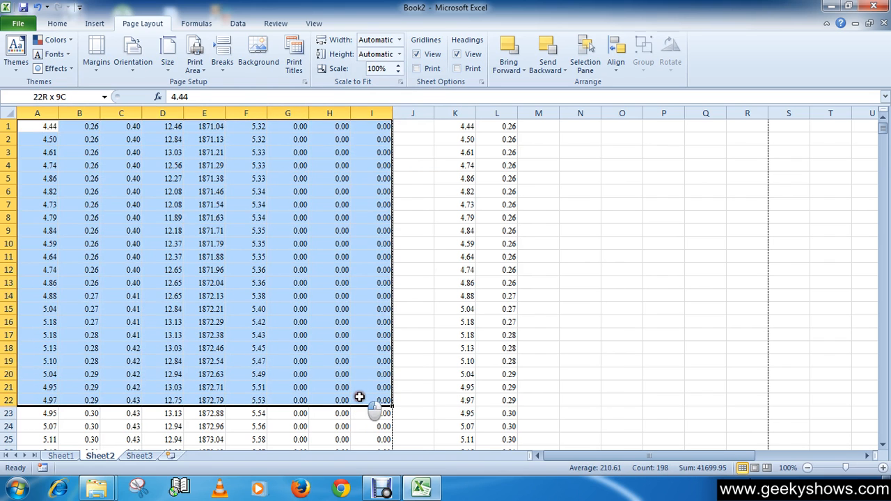
scroll(down, 3)
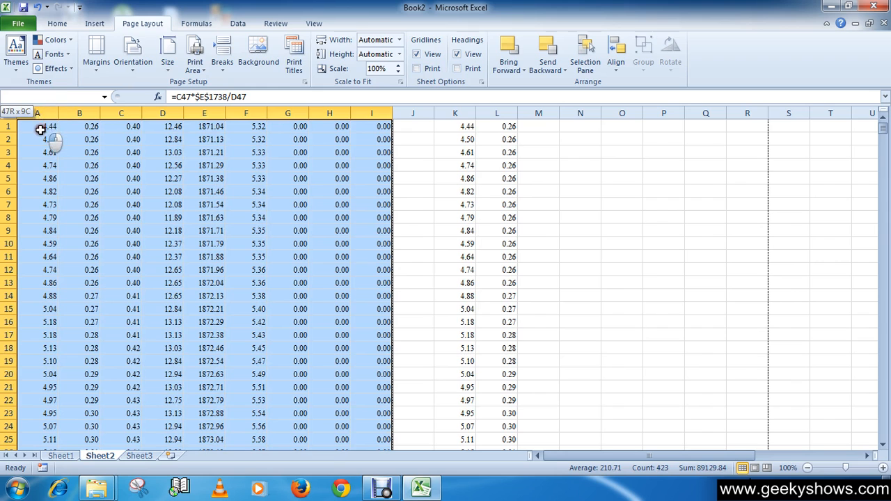
click(209, 250)
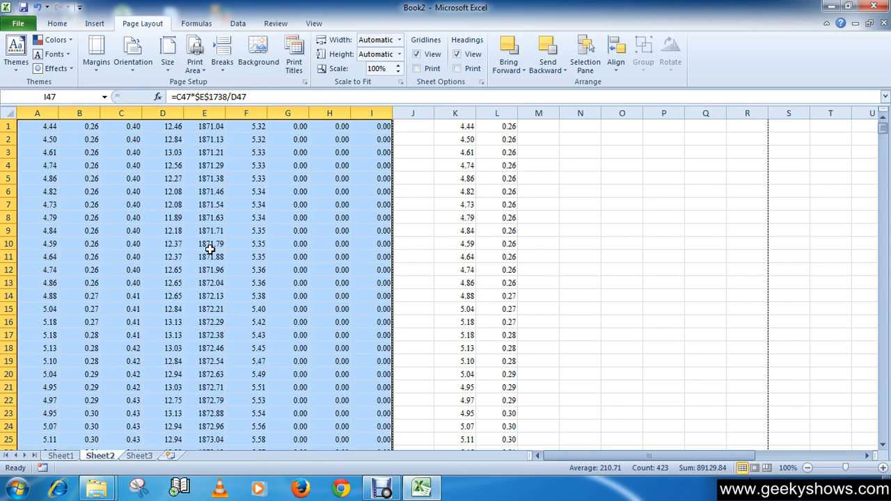
scroll(down, 3)
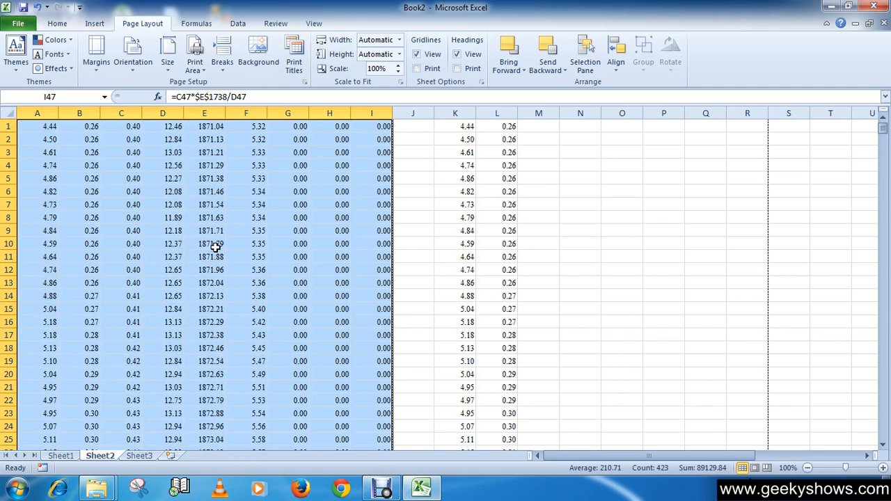
click(38, 126)
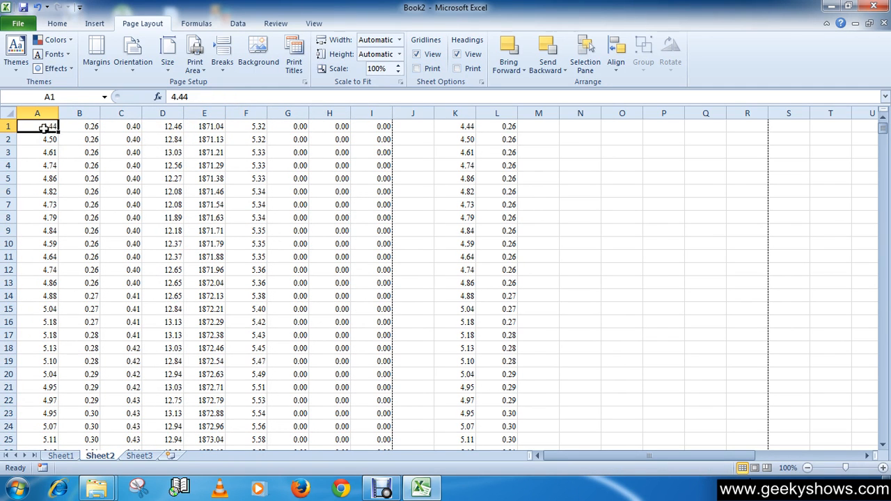
drag(37, 126, 338, 347)
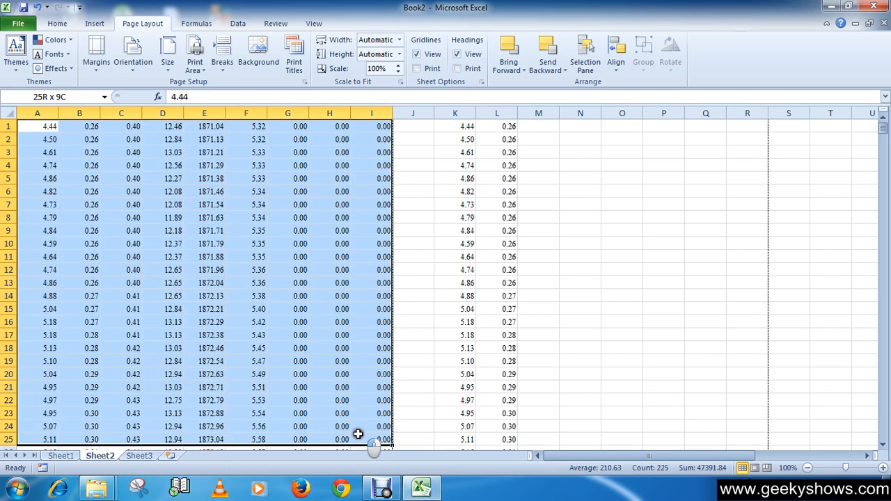
click(37, 126)
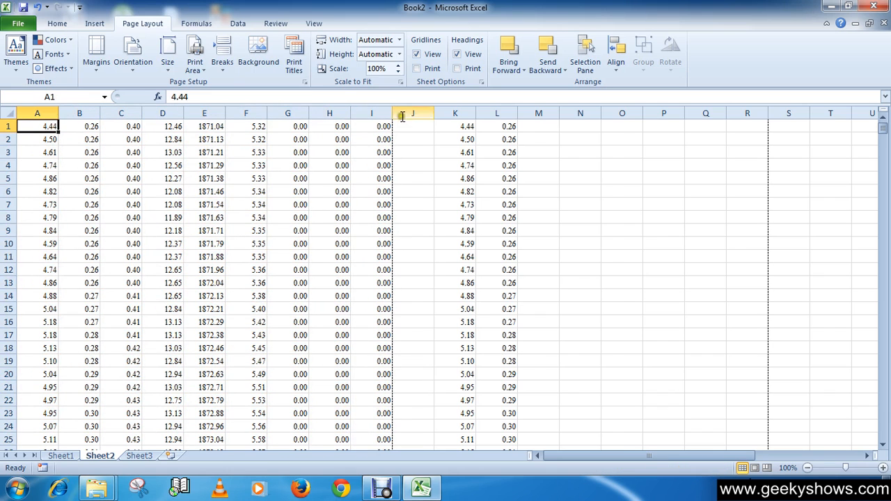
mouse_move(167, 53)
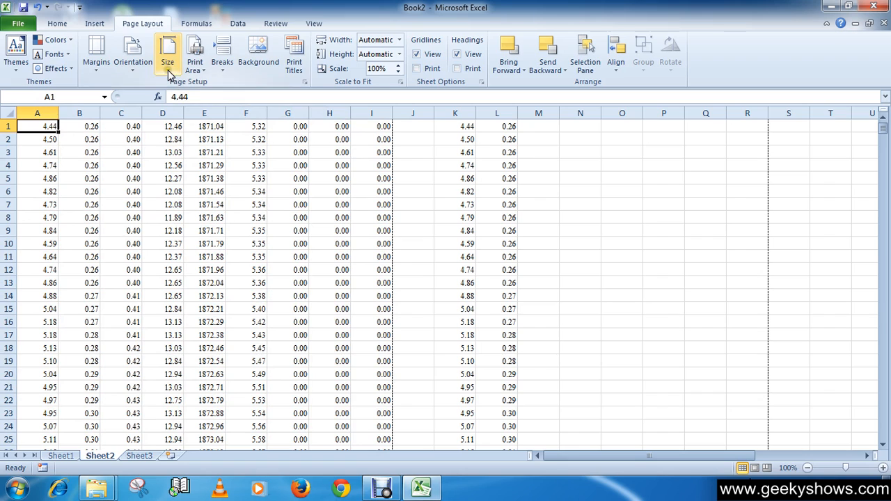
mouse_move(133, 54)
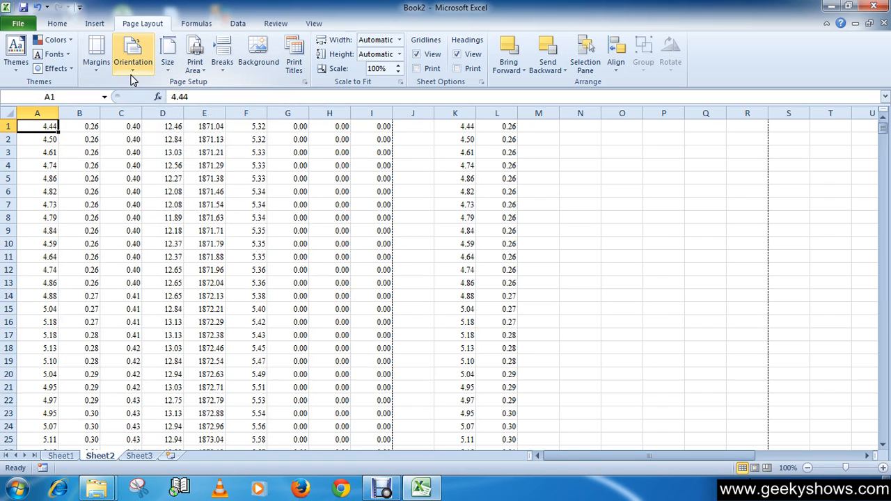
mouse_move(374, 77)
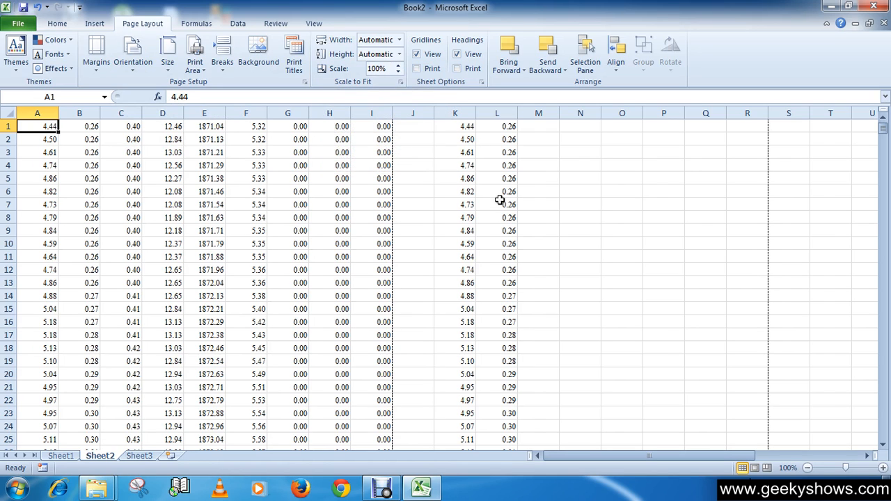
mouse_move(395, 97)
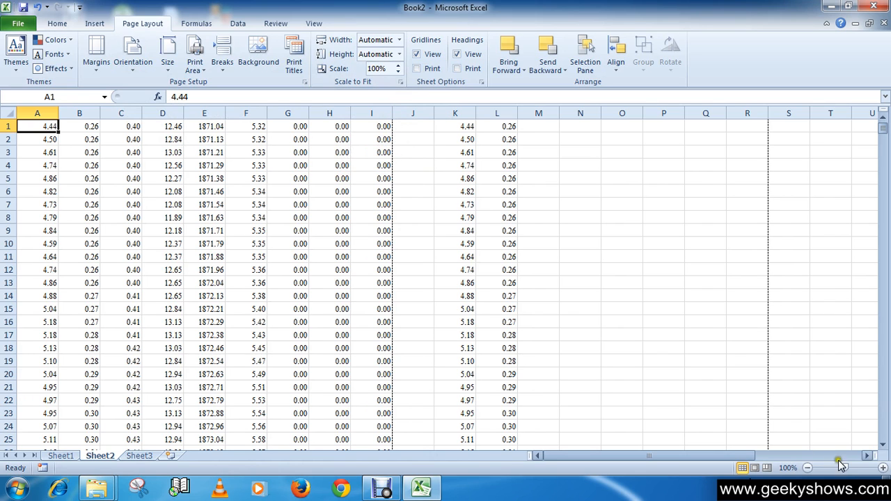
Step: Zoom the sheet to 140% and select ranges A1:I15, J1:J9 and A1:G16
click(882, 467)
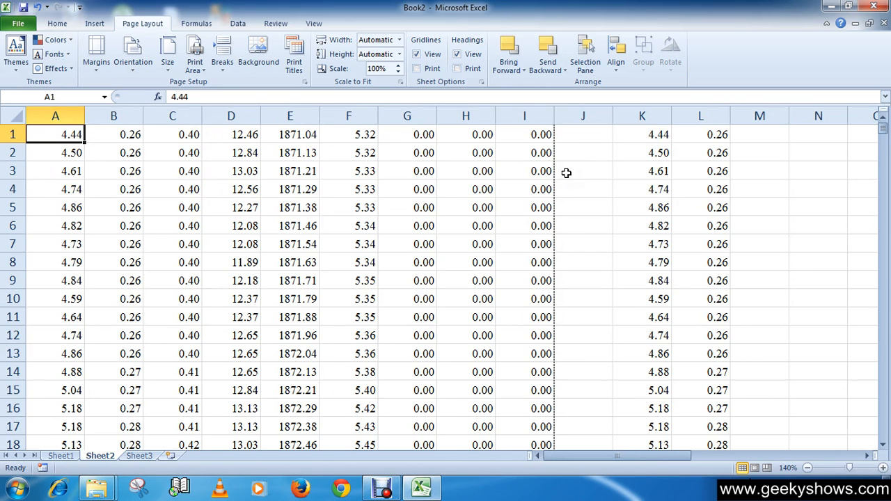
drag(55, 135, 387, 354)
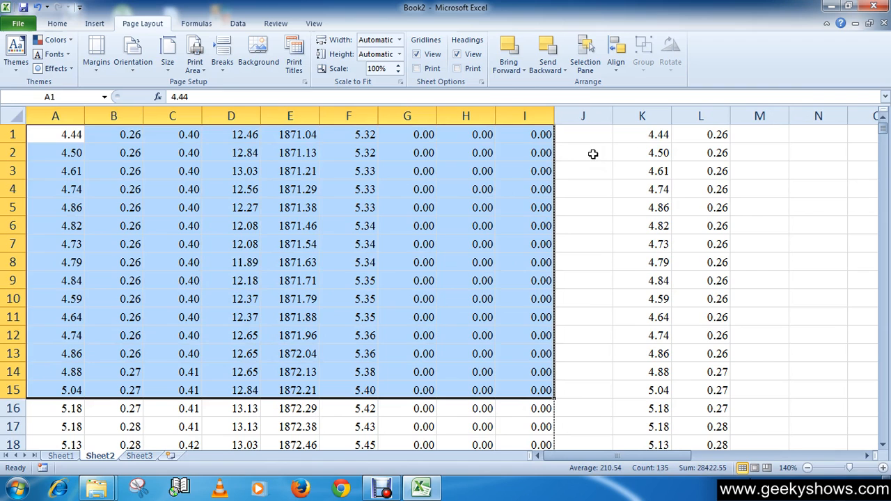
drag(582, 134, 583, 280)
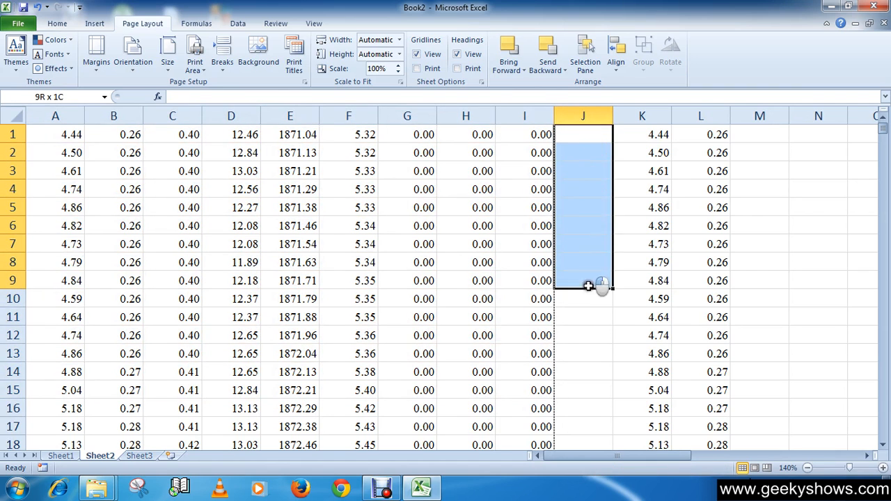
drag(589, 285, 742, 409)
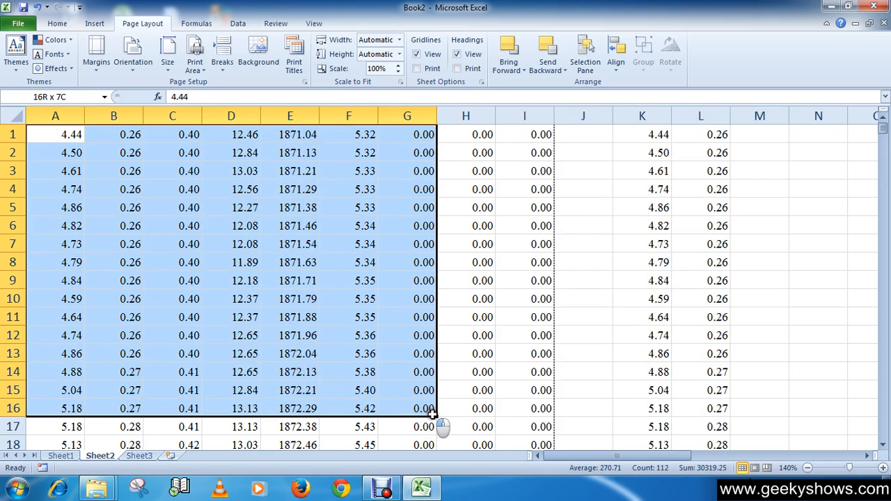
Step: Step the Scale to Fit percentage down from 100% to 80%, then select the data
click(524, 317)
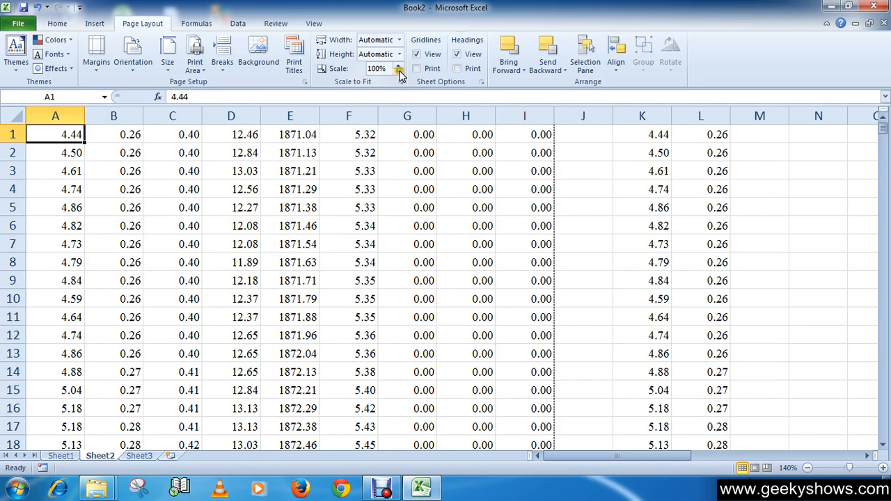
mouse_move(400, 73)
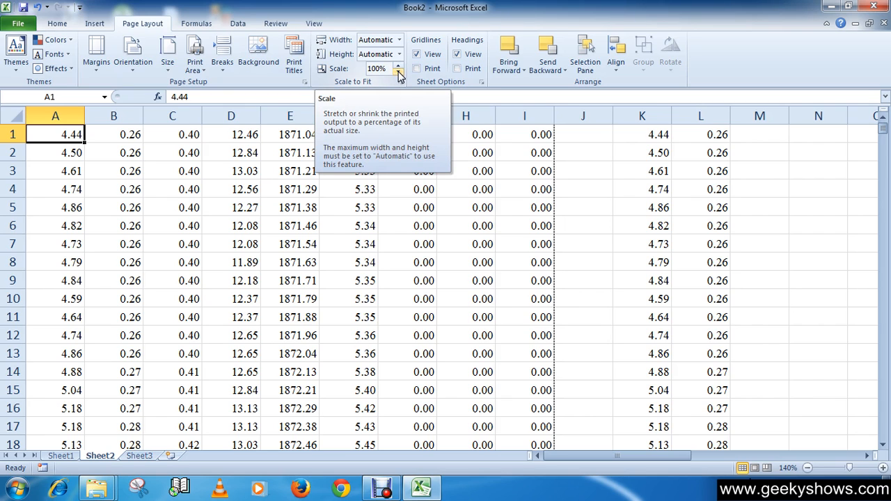
click(398, 70)
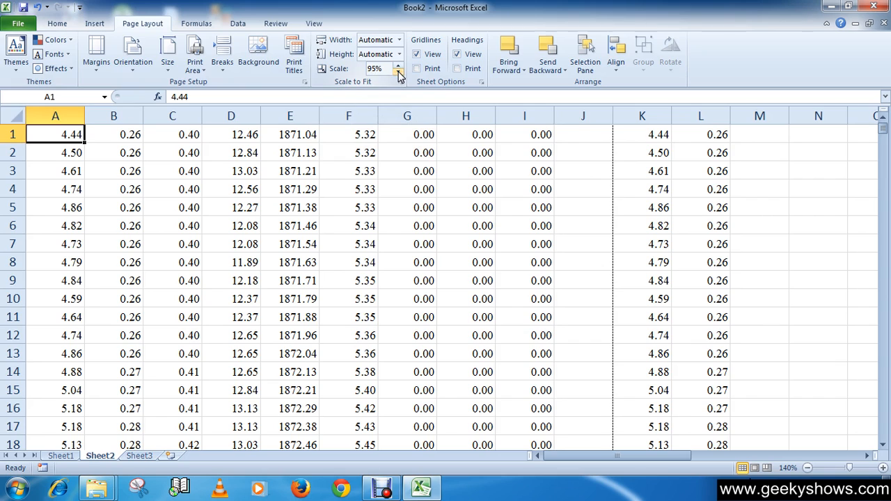
mouse_move(590, 156)
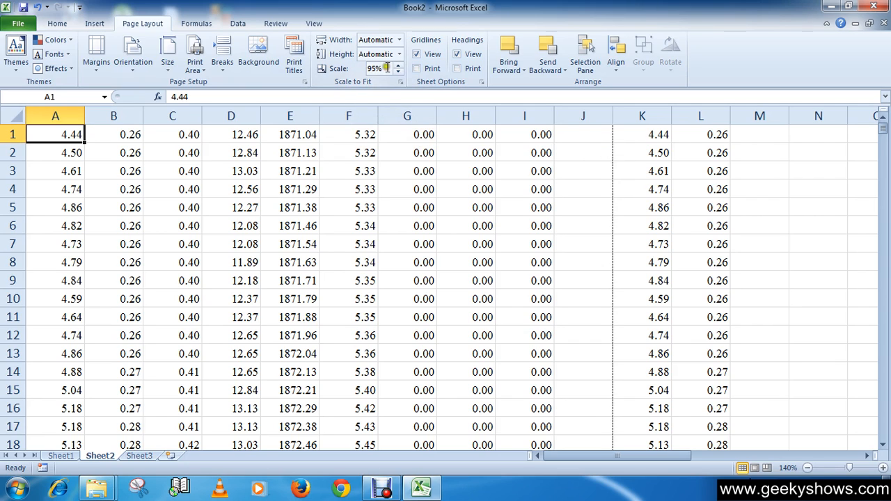
click(398, 72)
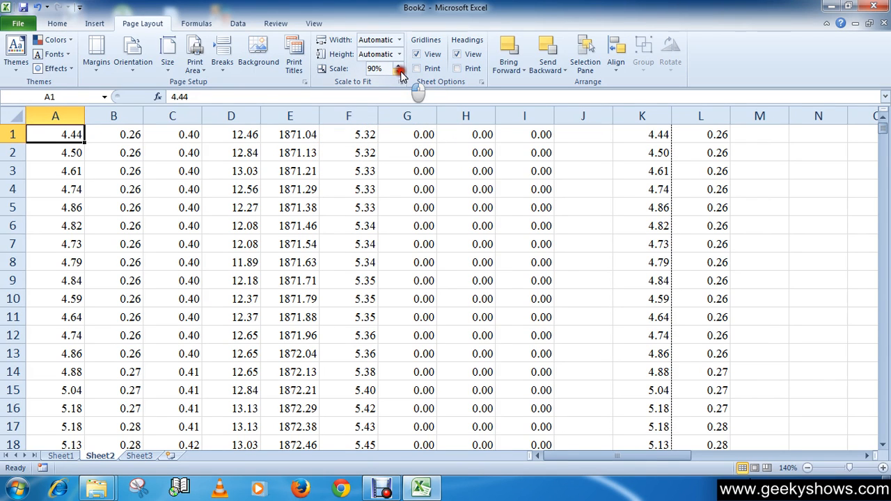
click(400, 71)
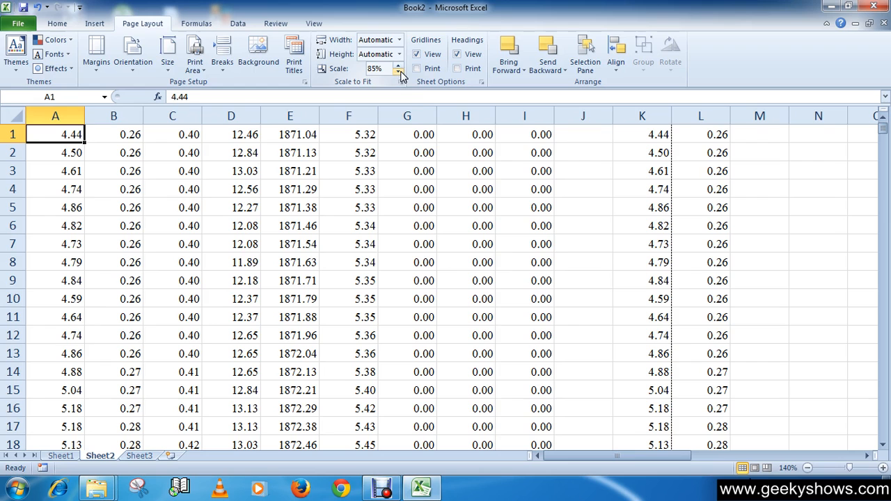
click(400, 72)
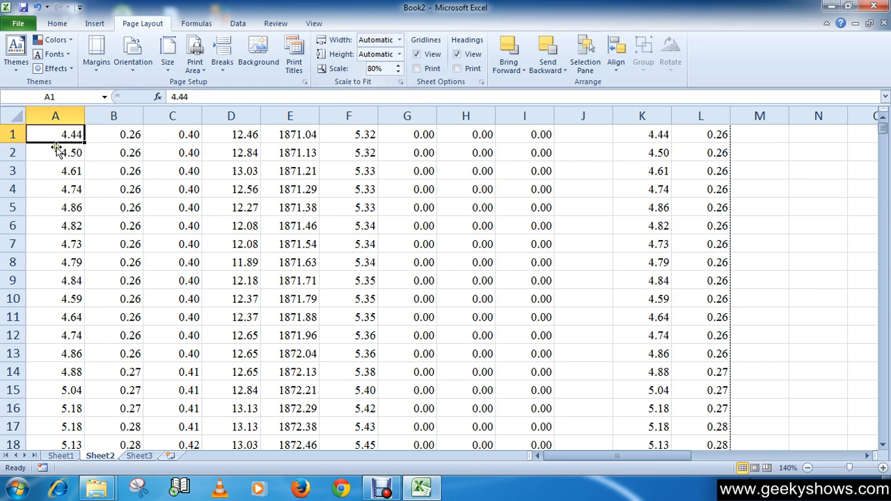
drag(55, 135, 657, 409)
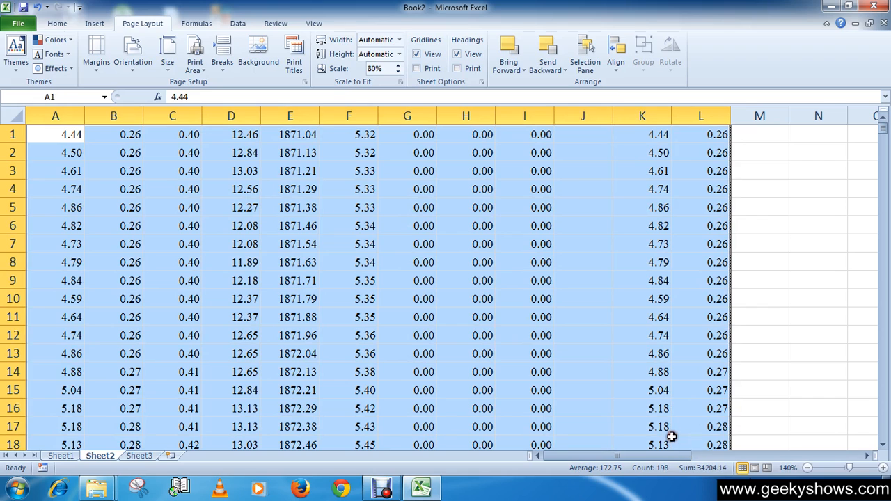
scroll(down, 3)
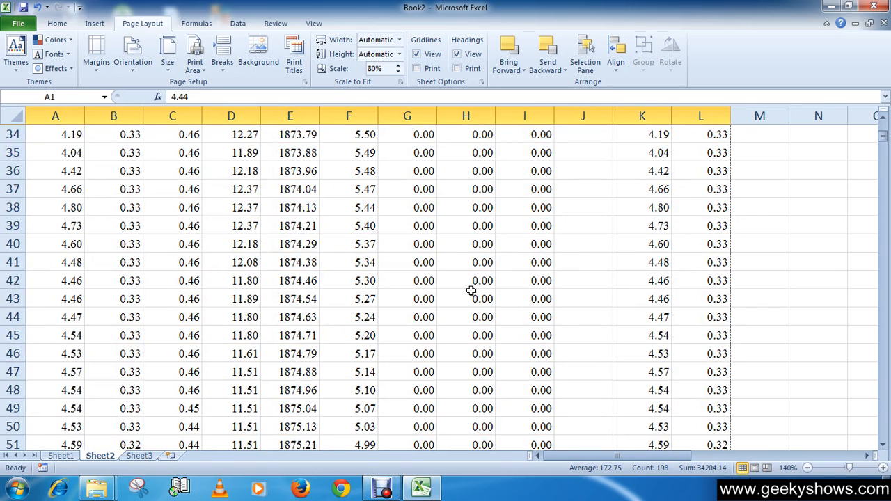
scroll(down, 3)
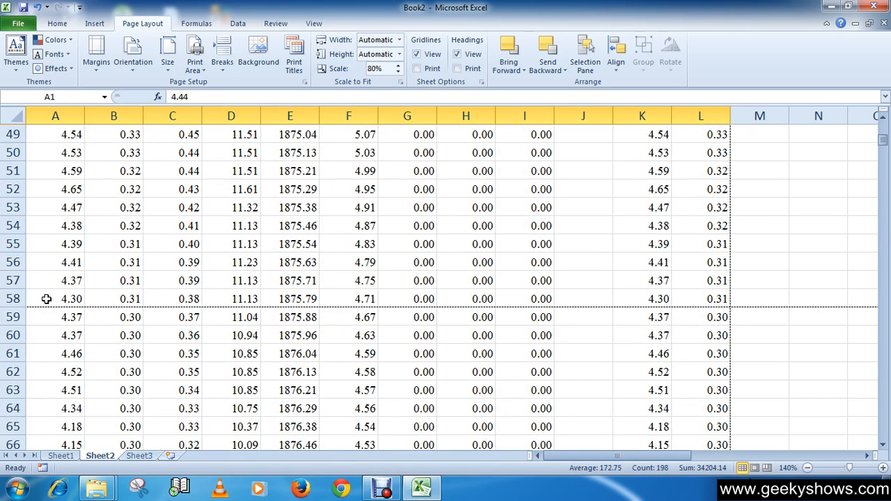
drag(56, 299, 616, 316)
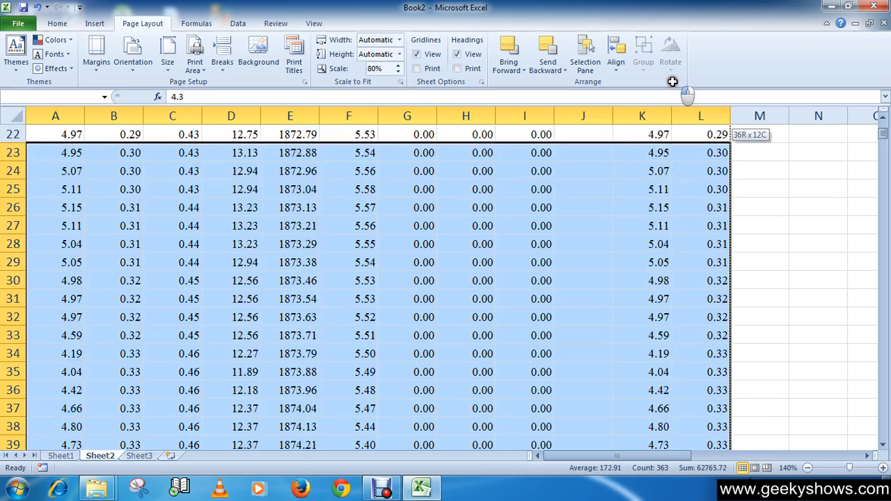
scroll(up, 3)
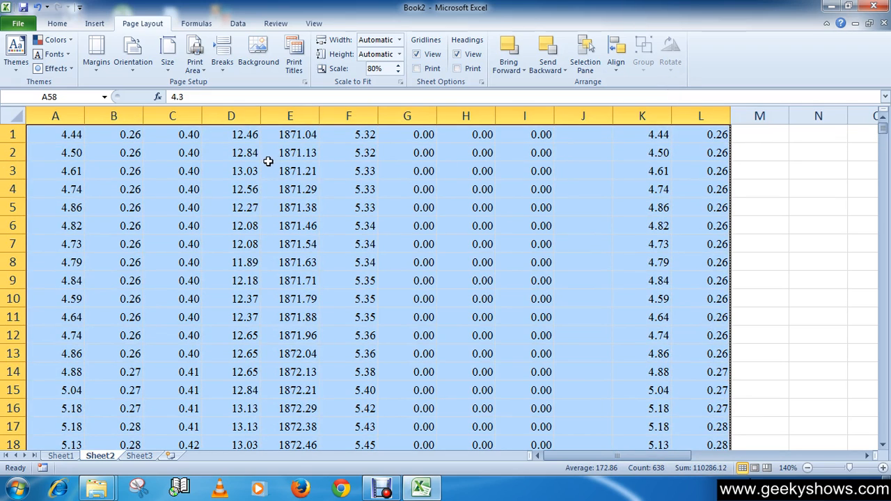
scroll(down, 3)
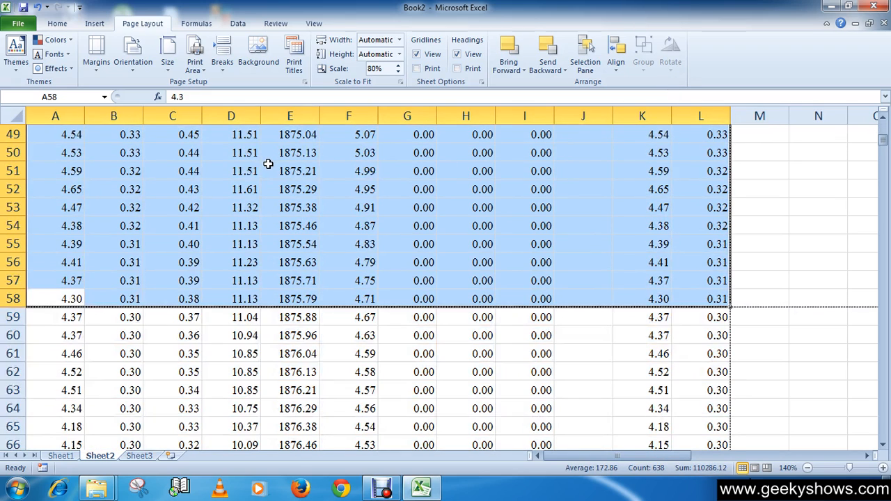
mouse_move(227, 243)
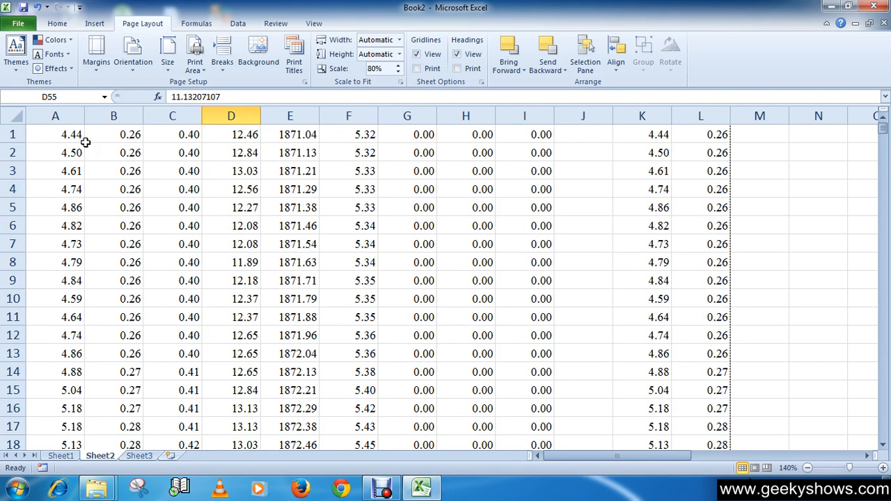
click(55, 134)
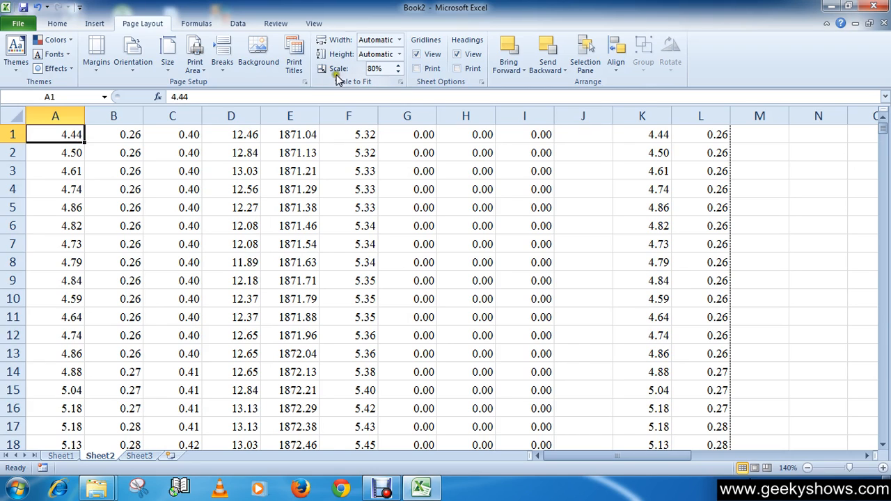
mouse_move(352, 83)
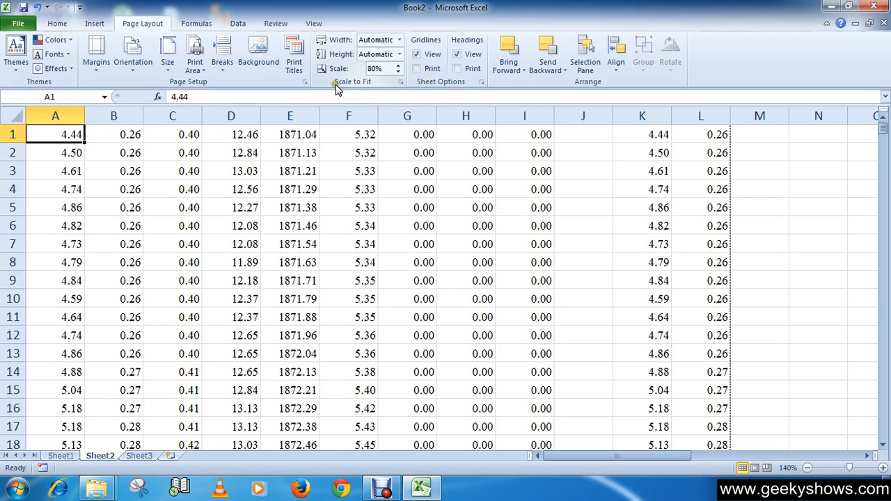
Step: Select E2, return to A1, and open Book2's workbook information view
click(289, 152)
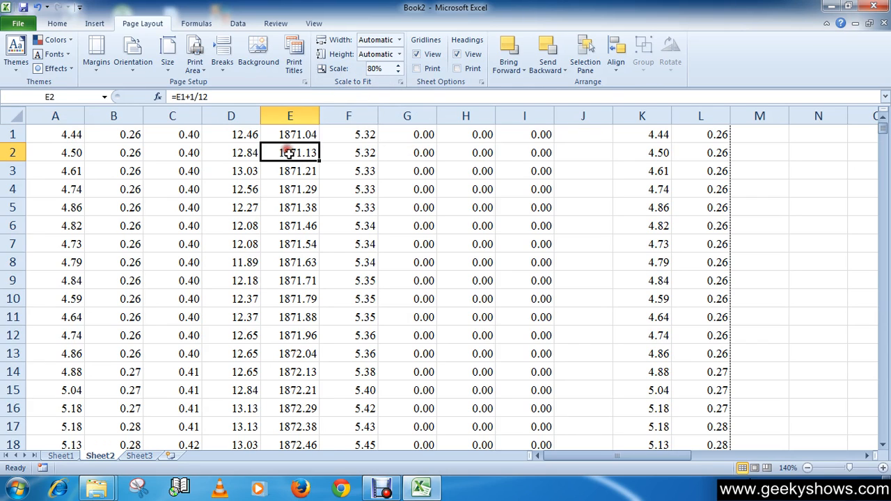
click(55, 134)
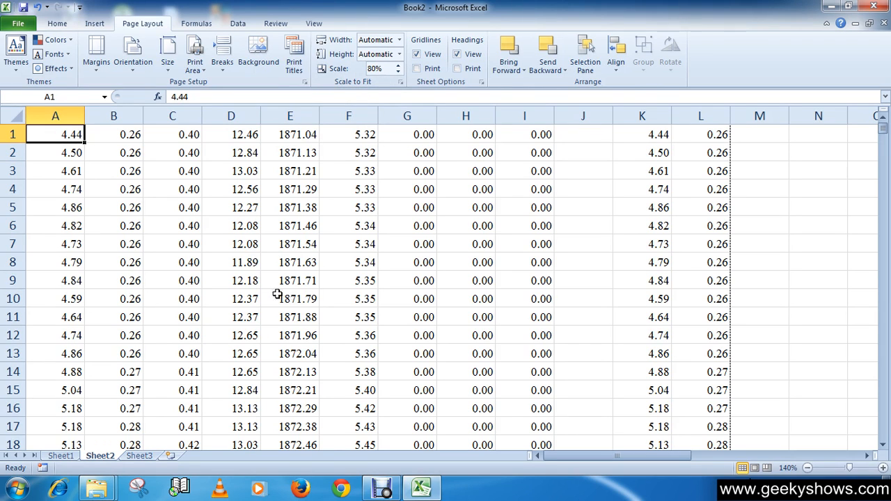
mouse_move(266, 255)
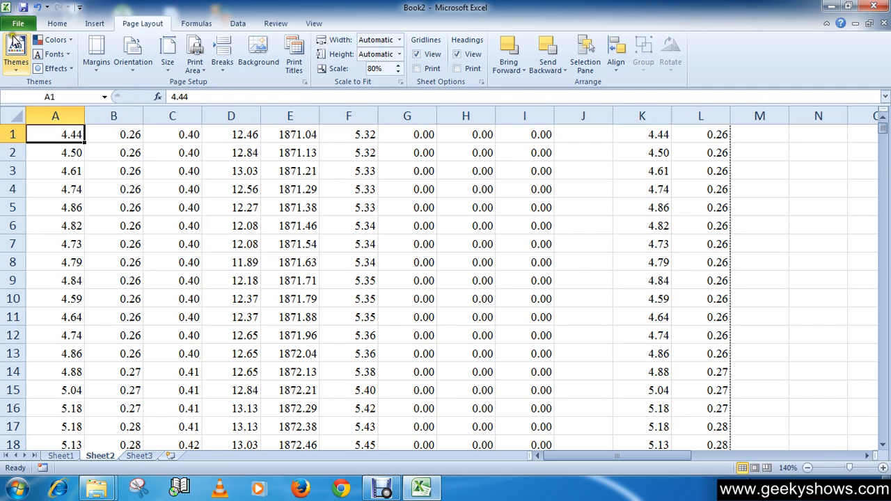
click(18, 23)
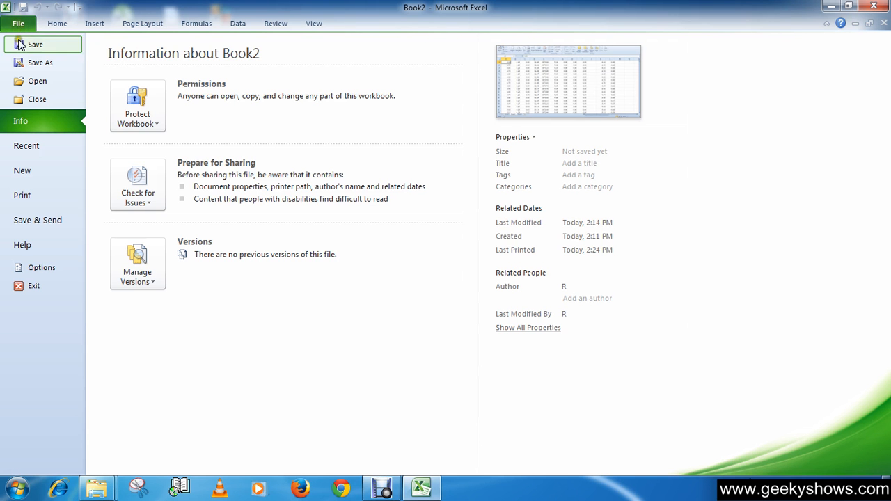
mouse_move(82, 48)
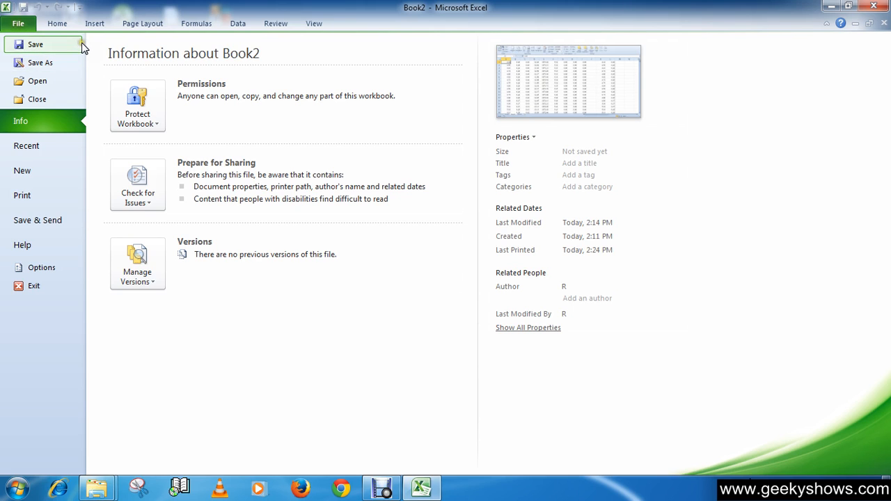
mouse_move(313, 39)
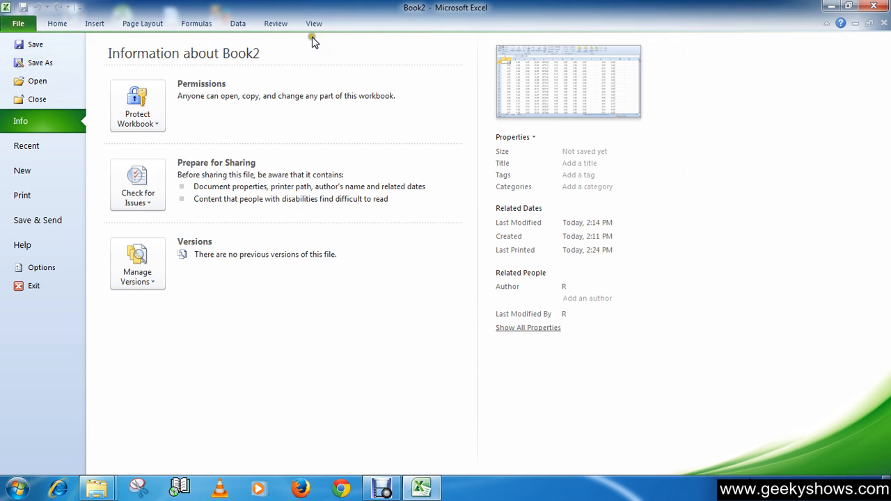
mouse_move(420, 16)
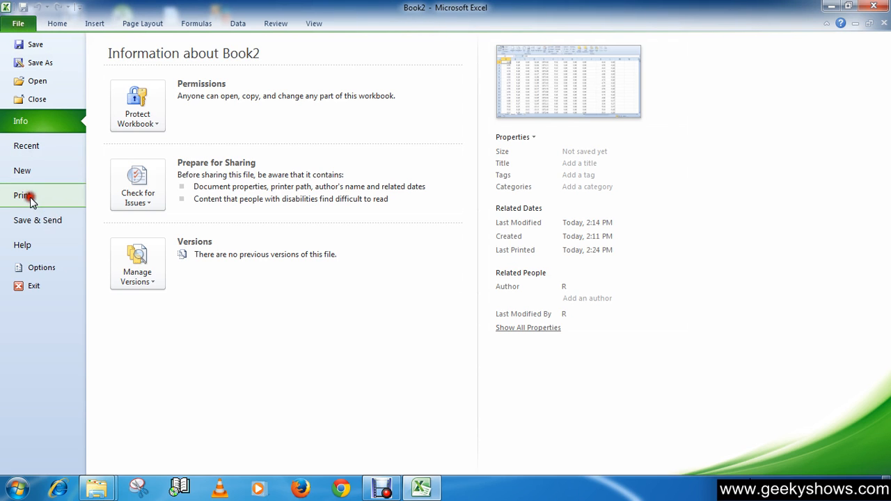
click(25, 195)
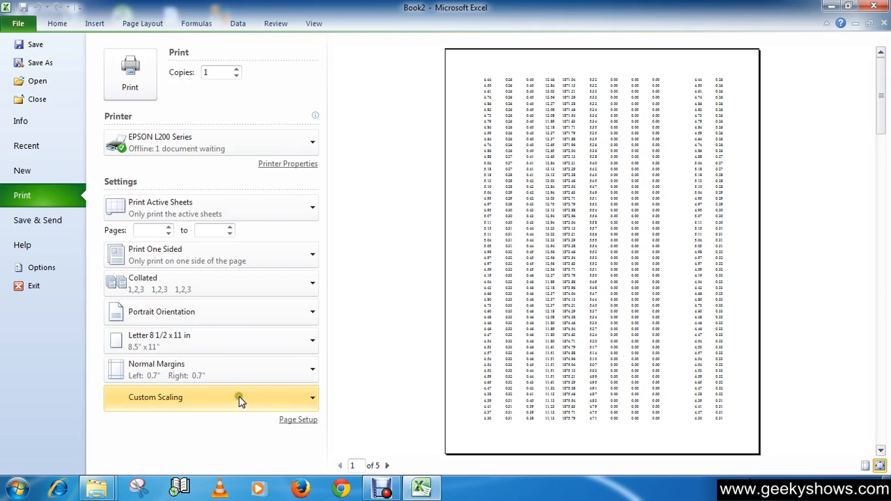
click(240, 397)
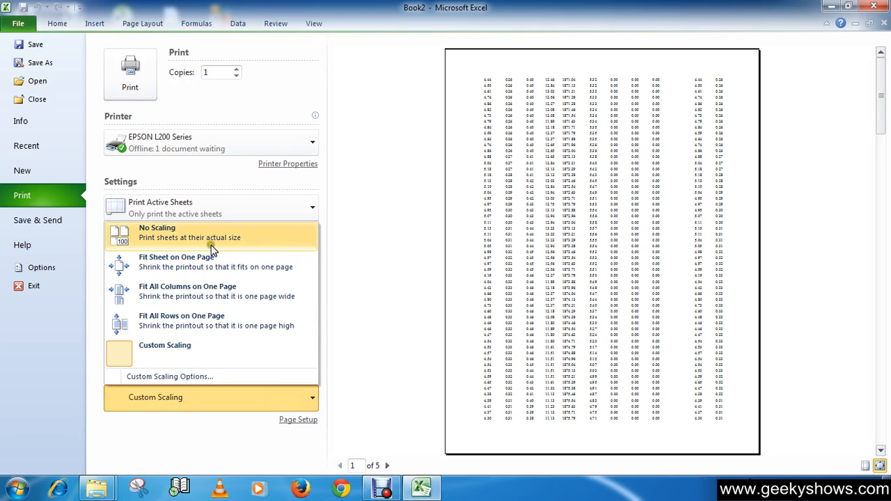
click(189, 232)
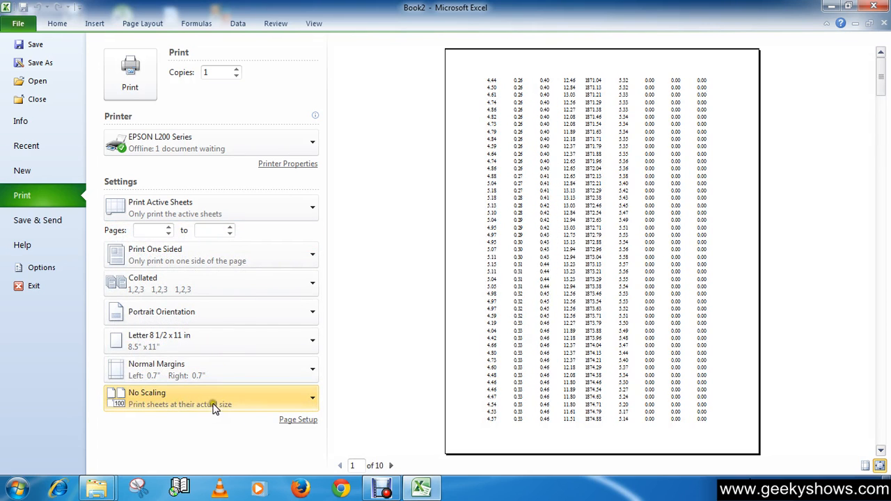
click(312, 397)
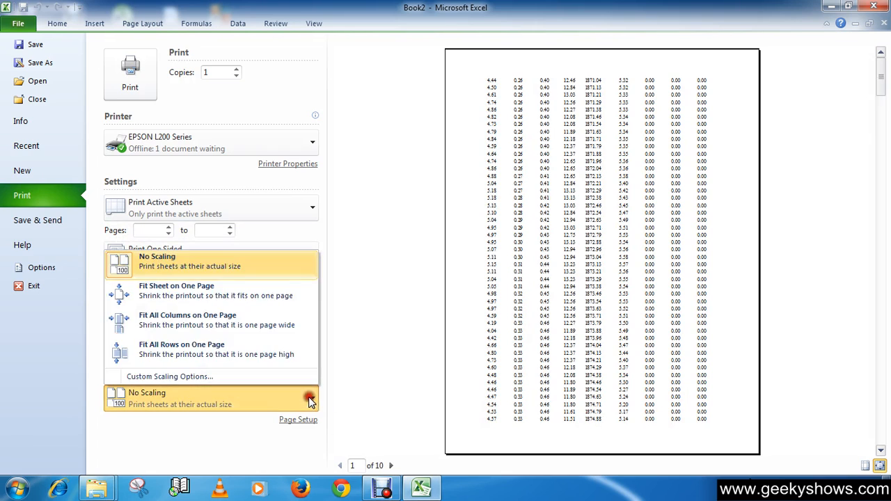
mouse_move(222, 295)
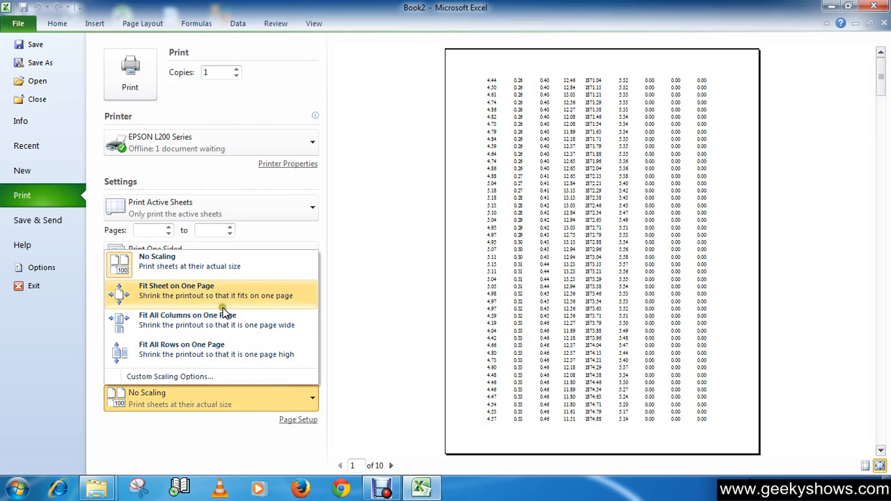
mouse_move(216, 320)
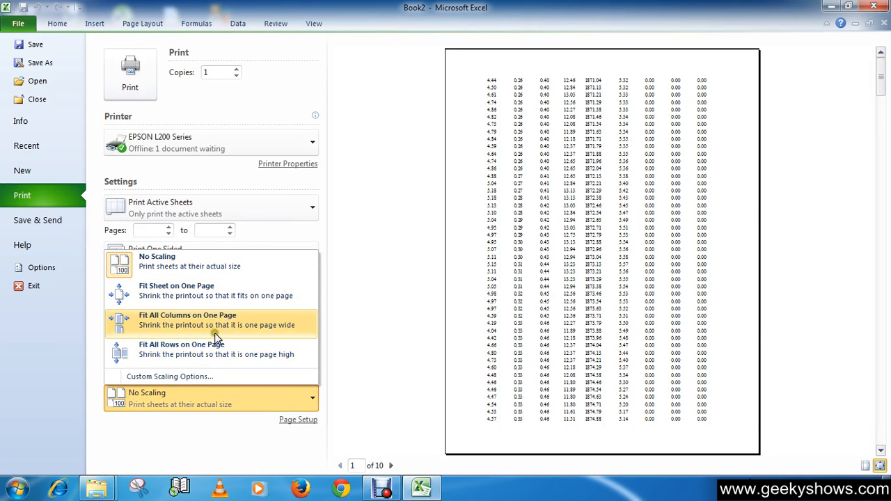
mouse_move(177, 290)
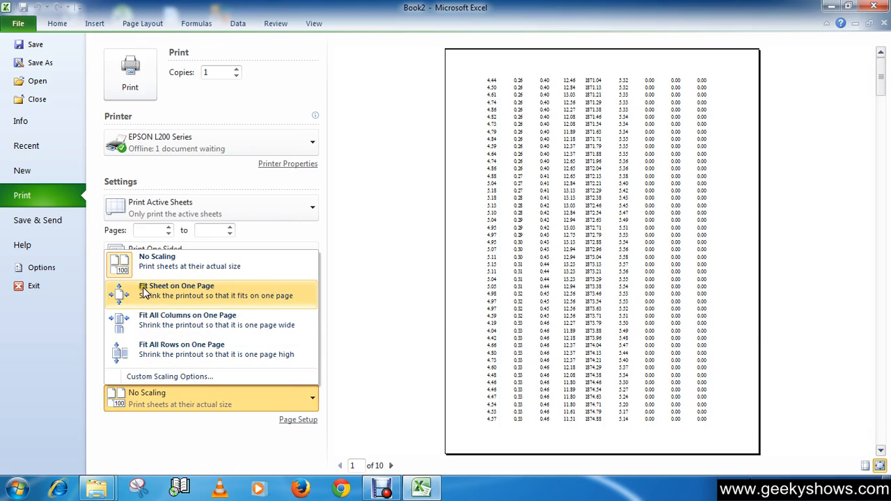
mouse_move(517, 189)
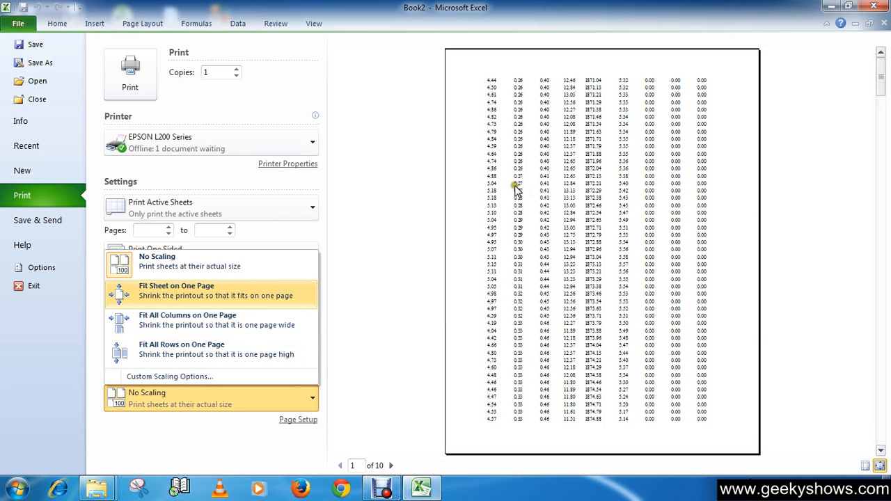
mouse_move(142, 296)
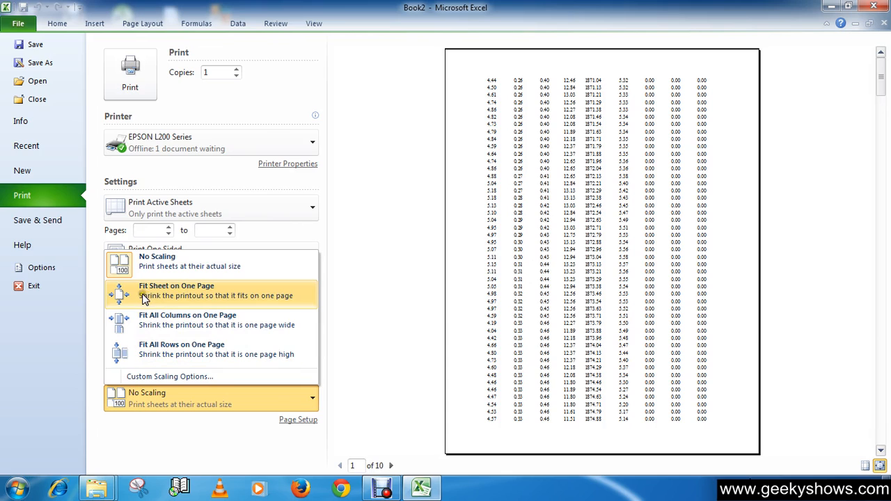
mouse_move(192, 294)
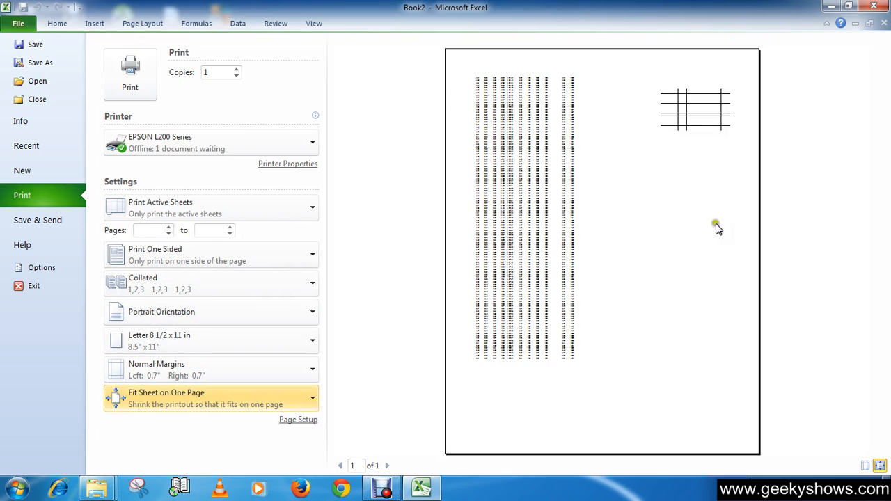
mouse_move(347, 405)
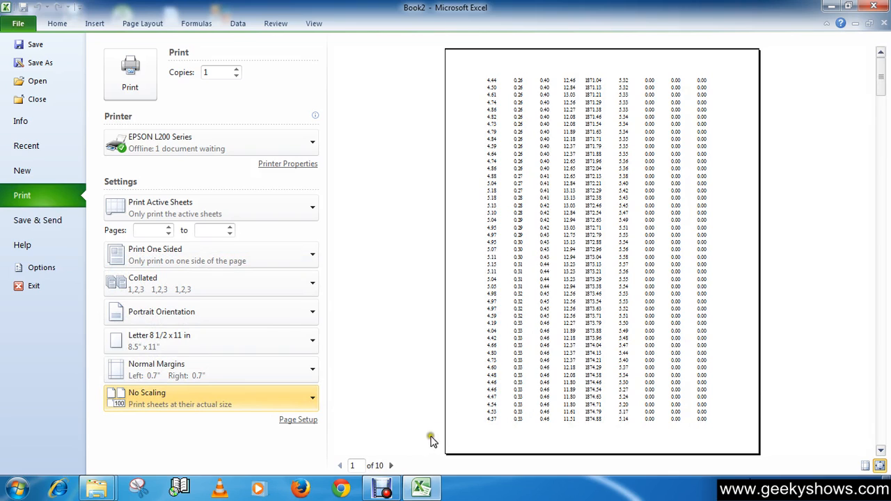
click(391, 465)
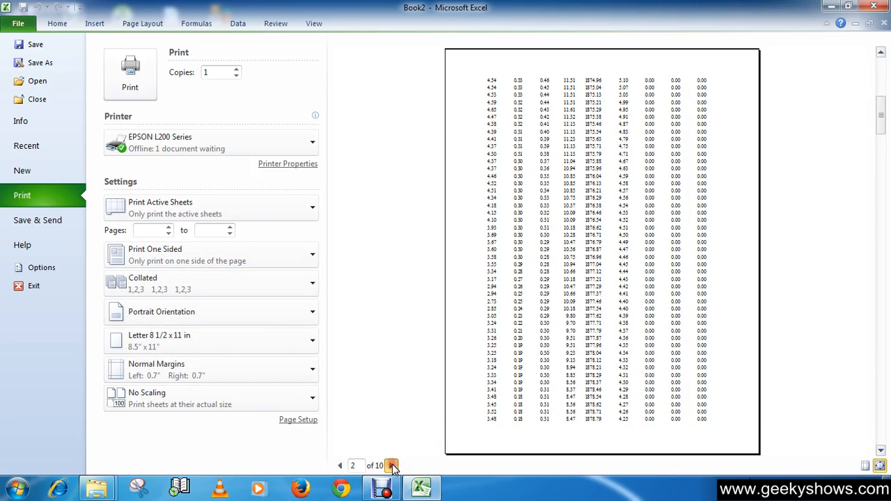
click(392, 465)
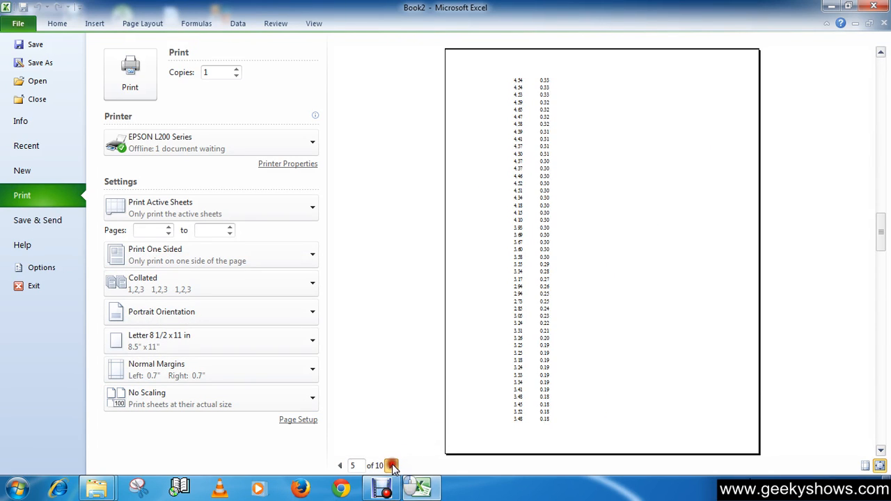
click(392, 466)
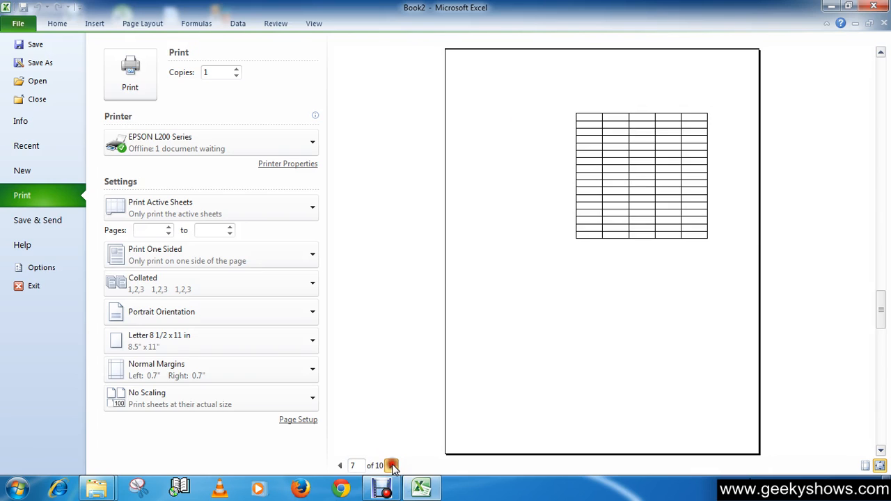
click(391, 466)
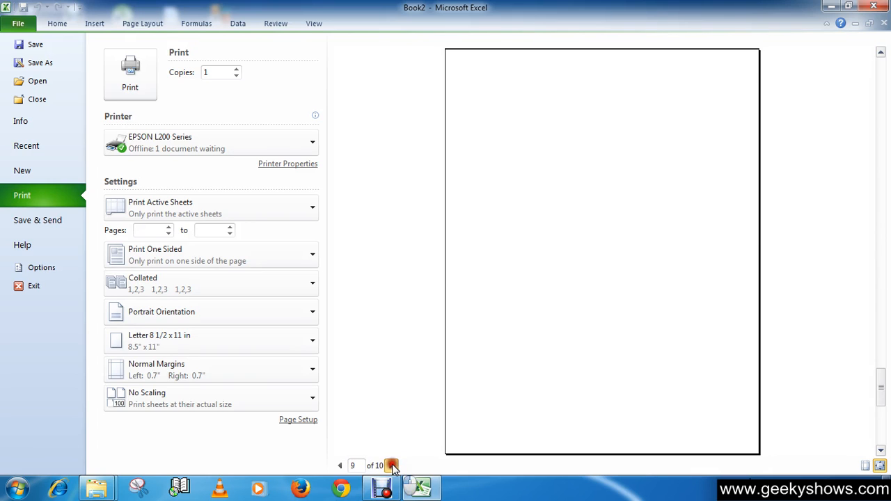
click(392, 466)
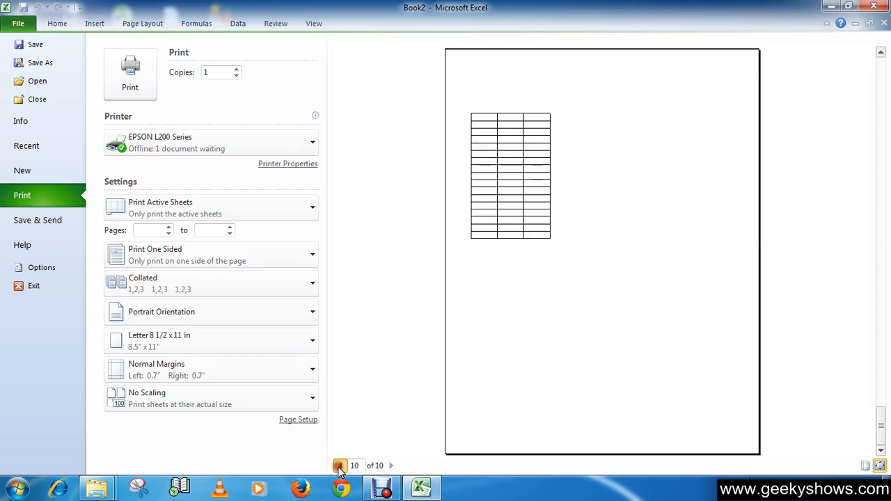
click(339, 466)
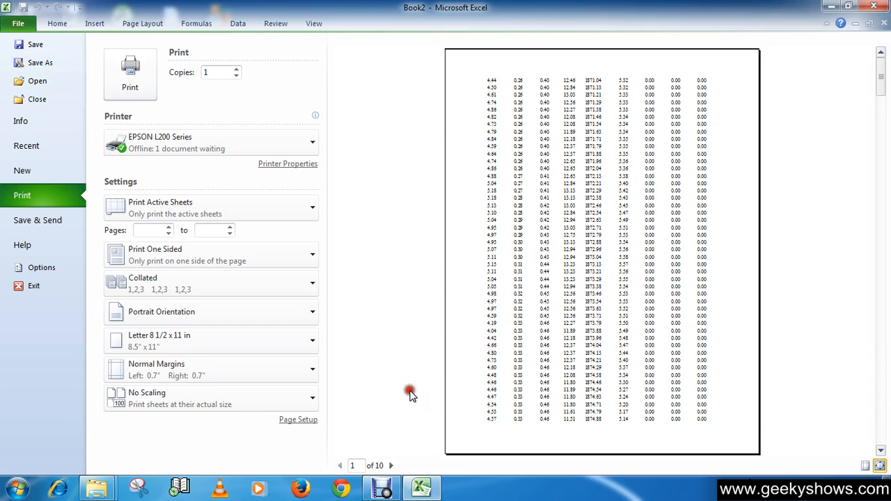
mouse_move(426, 406)
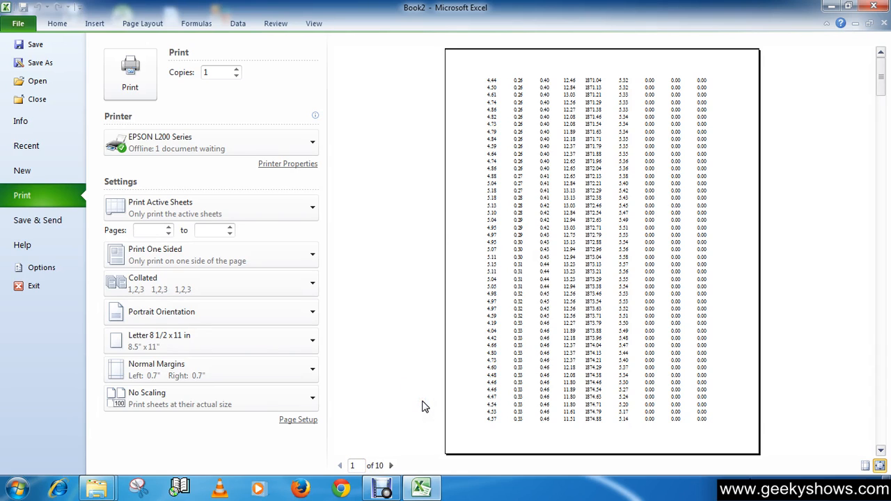
mouse_move(337, 360)
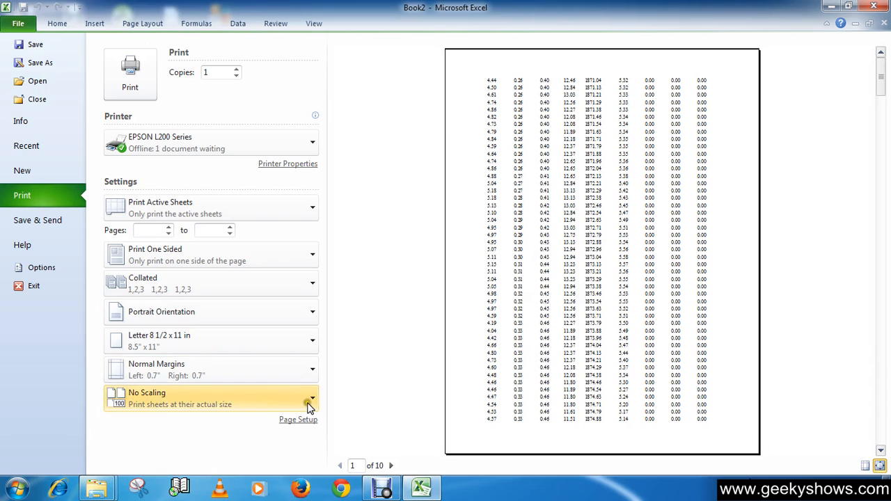
Step: Set print scaling to Fit All Rows on One Page from the scaling dropdown
click(312, 399)
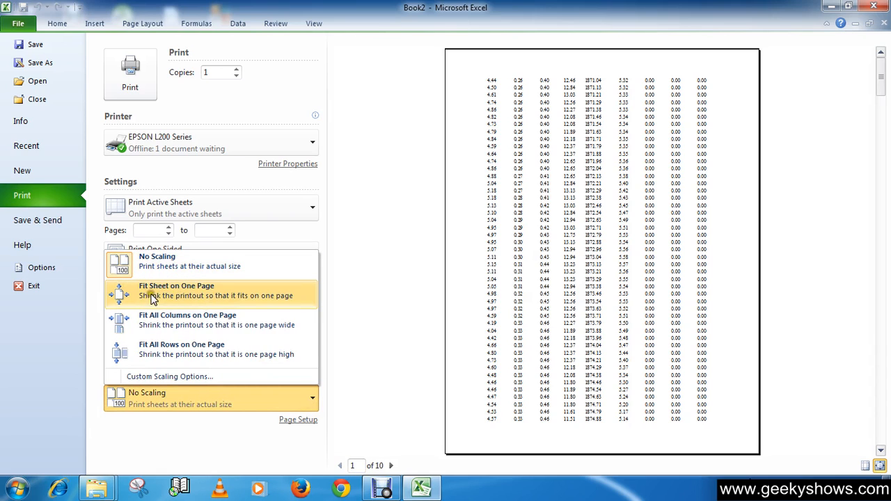
mouse_move(190, 295)
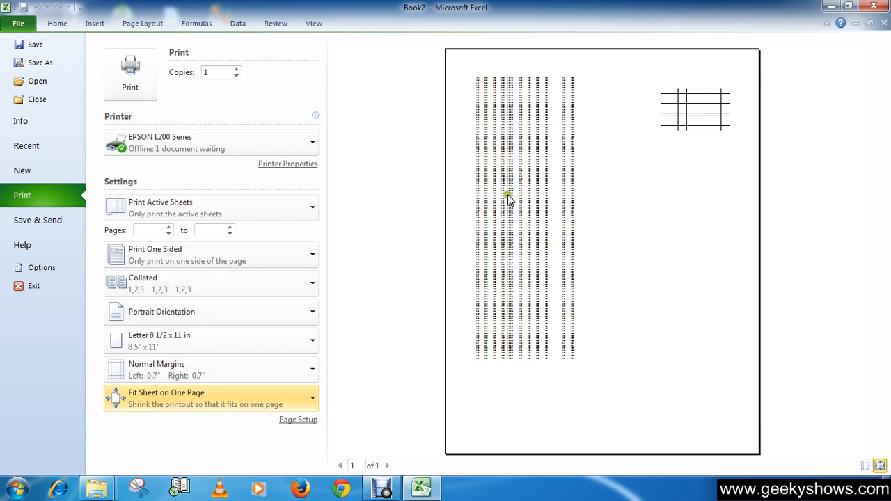
click(312, 398)
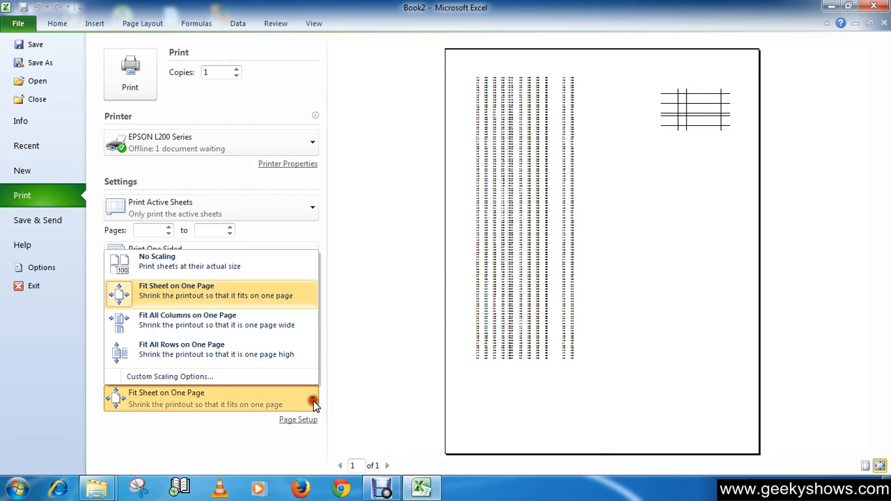
mouse_move(188, 354)
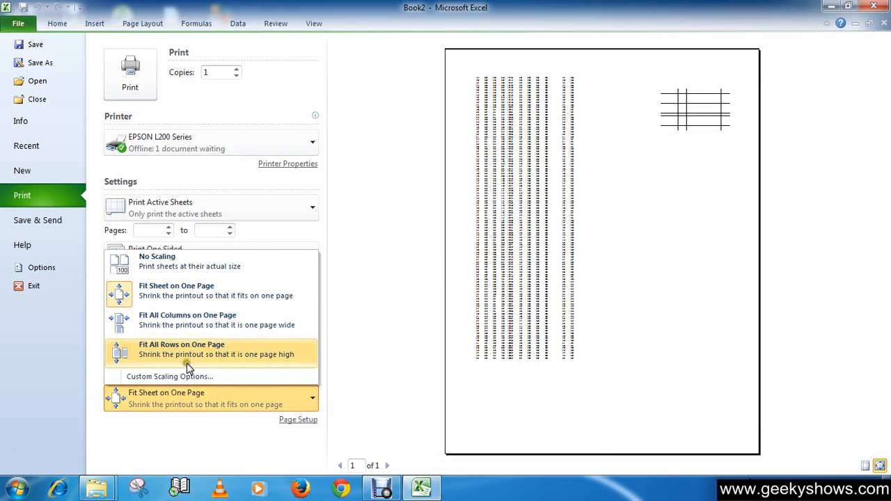
mouse_move(180, 324)
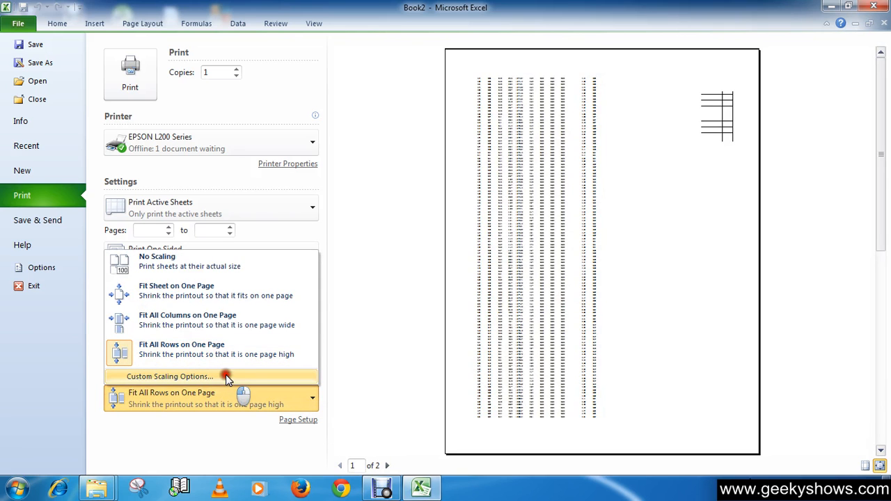
click(169, 376)
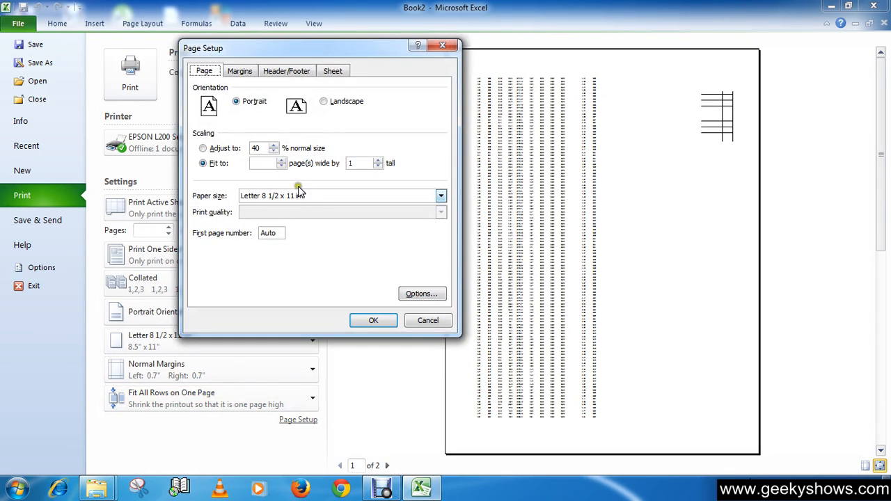
click(261, 163)
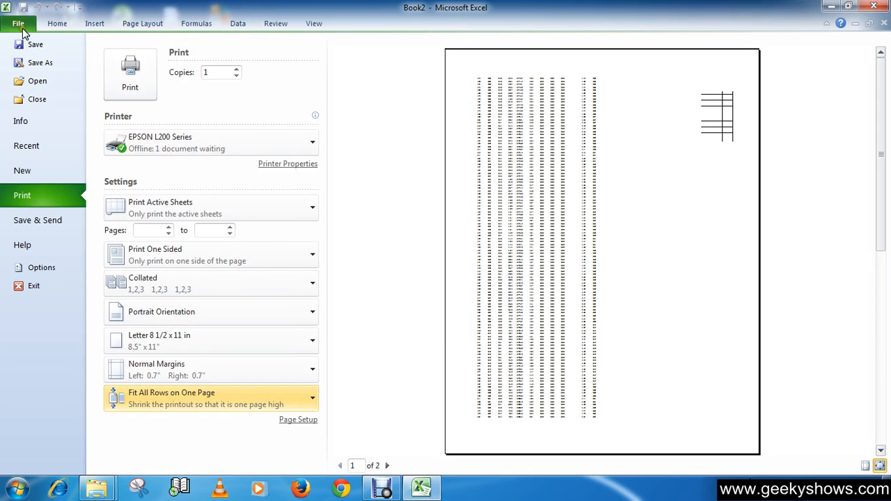
Step: Exit Backstage view back to Sheet2, now scaled to one page tall
click(142, 23)
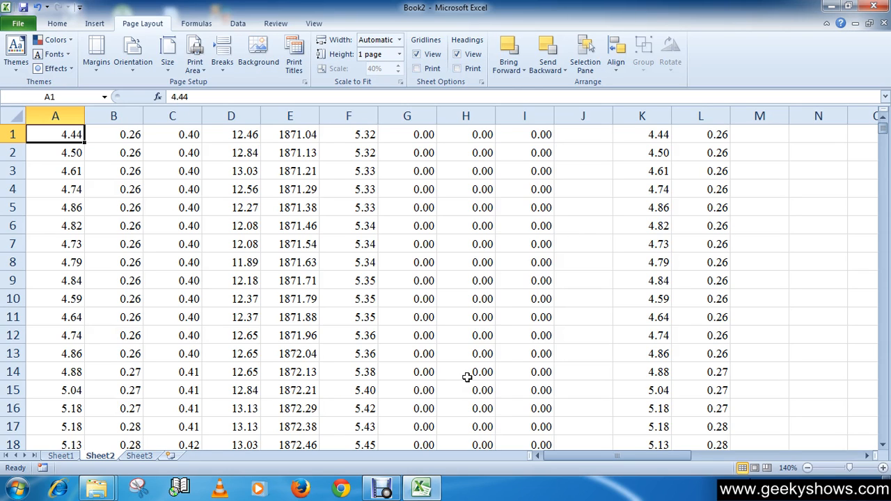
mouse_move(605, 250)
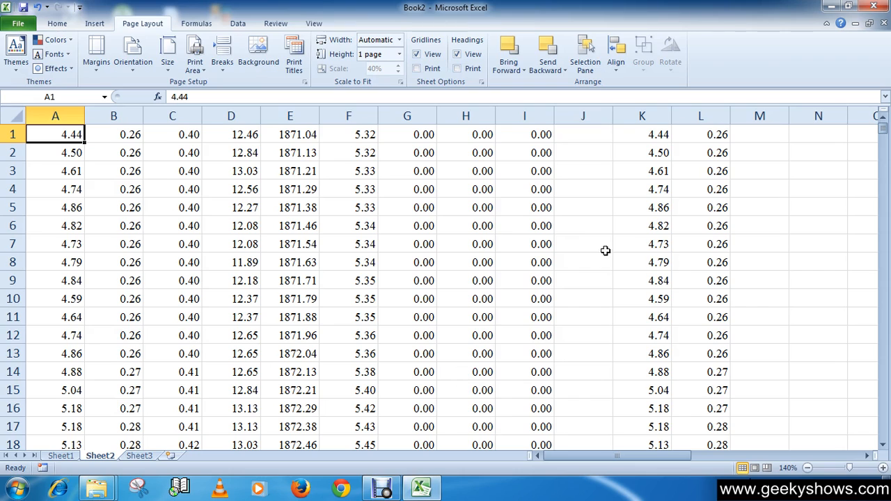
mouse_move(617, 261)
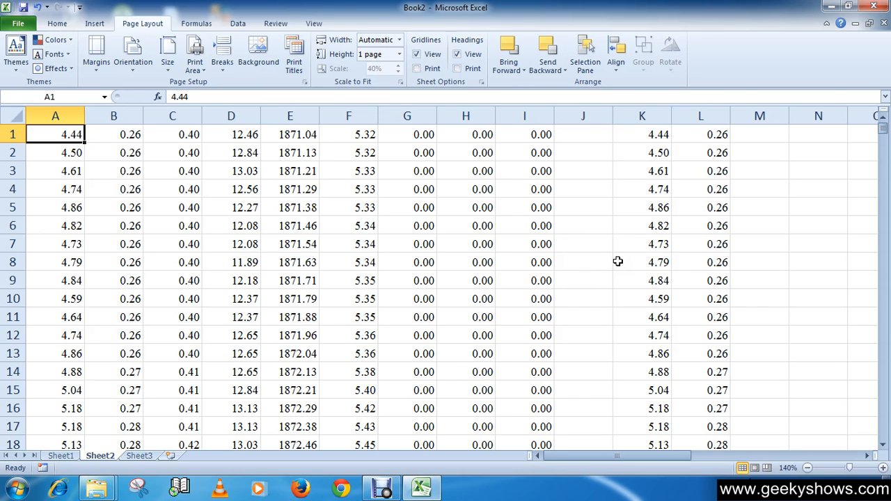
mouse_move(605, 249)
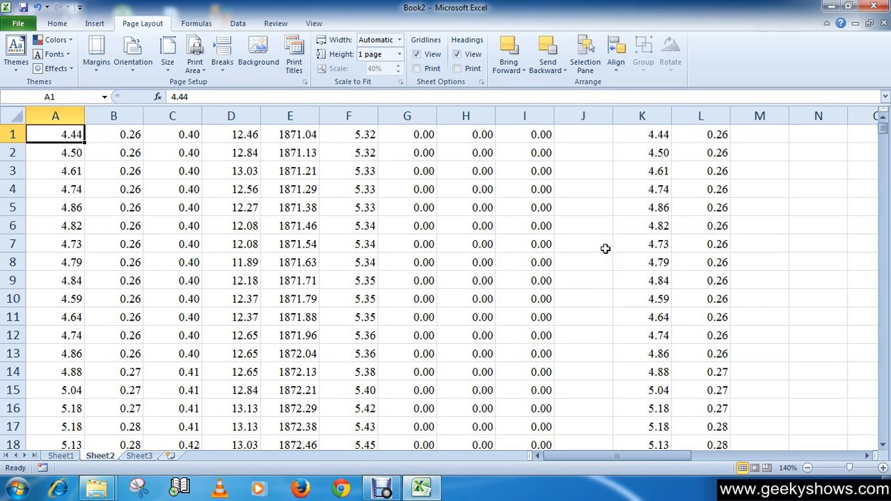